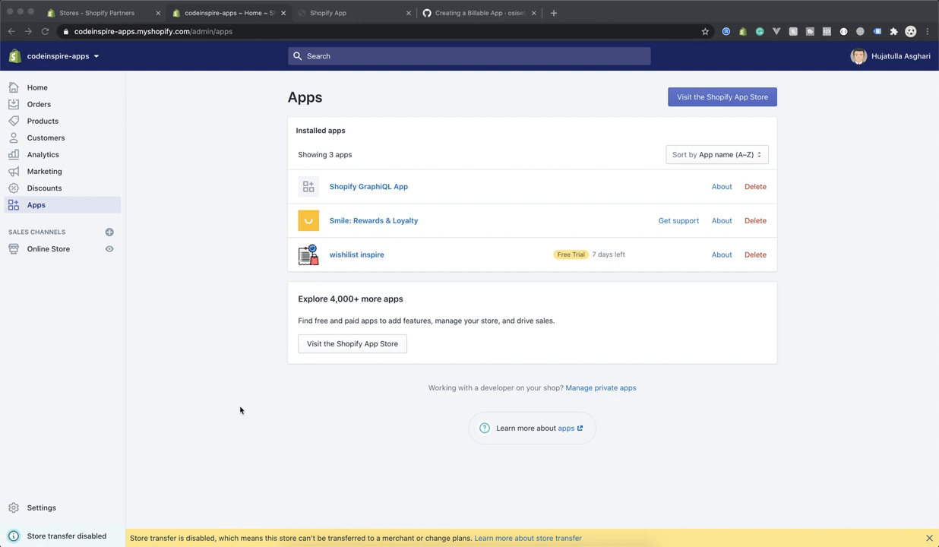
pyautogui.moveTo(262, 311)
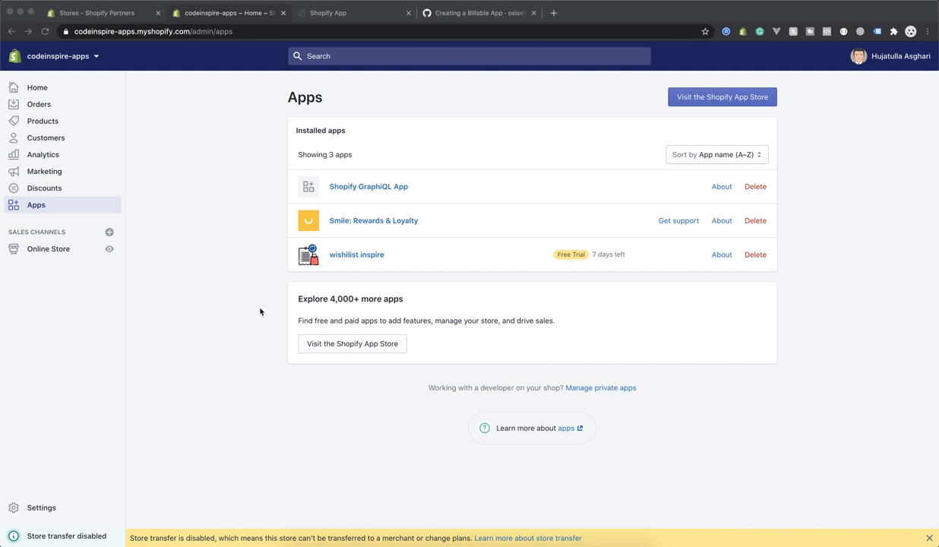
pyautogui.moveTo(521, 286)
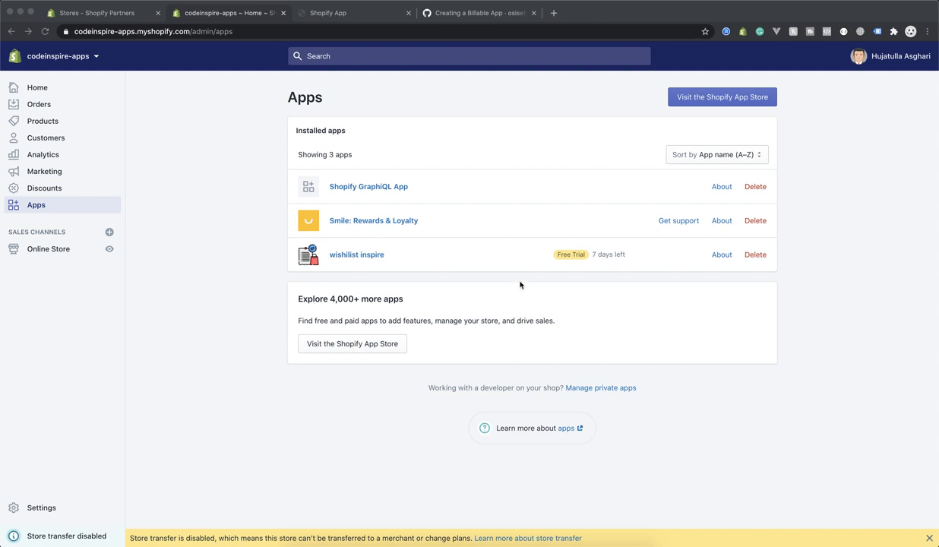
pyautogui.moveTo(634, 255)
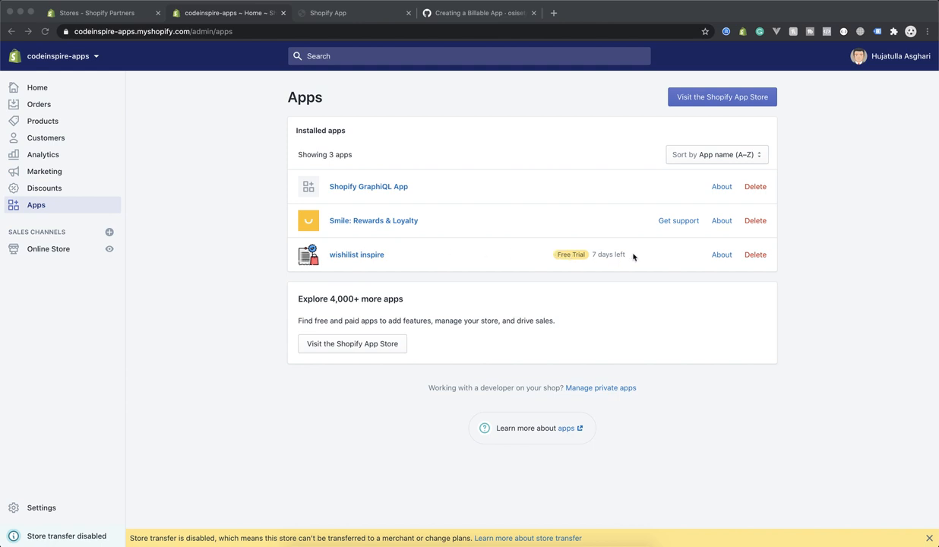
pyautogui.moveTo(480, 271)
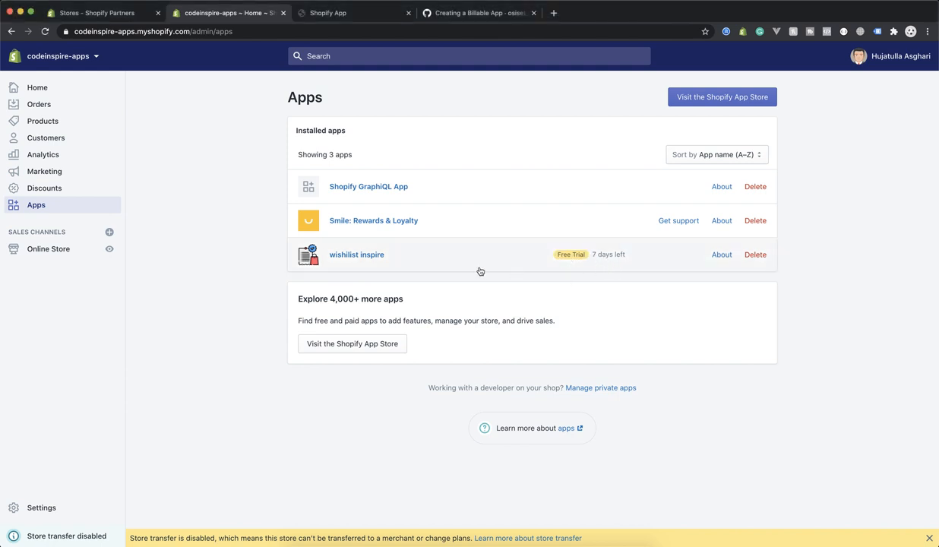
# Step: View the wishlisted products in the wishlist inspire app's Products page
pyautogui.click(357, 256)
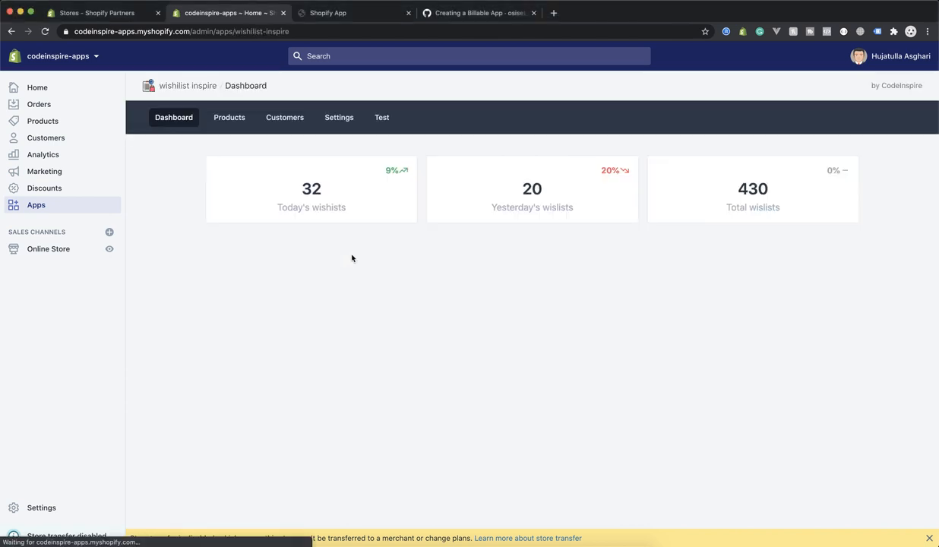
pyautogui.click(228, 117)
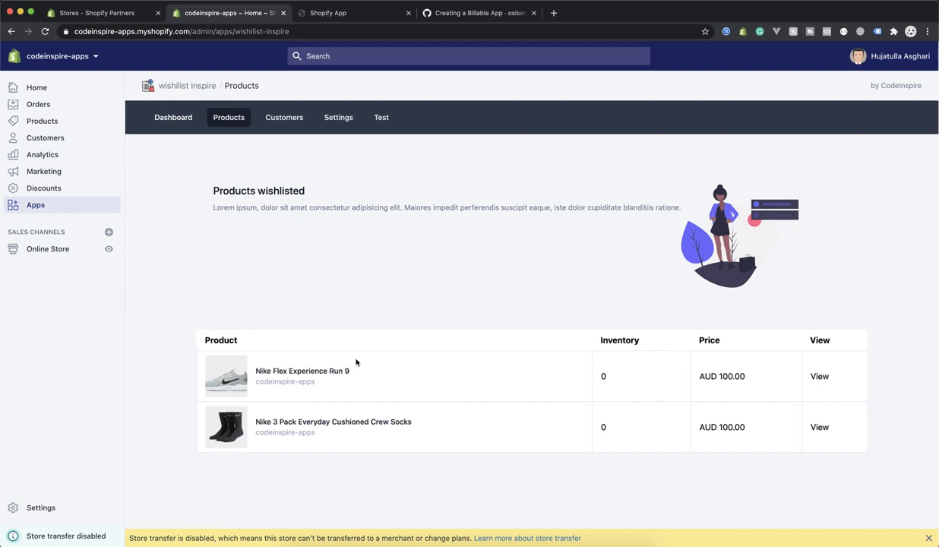
pyautogui.moveTo(370, 296)
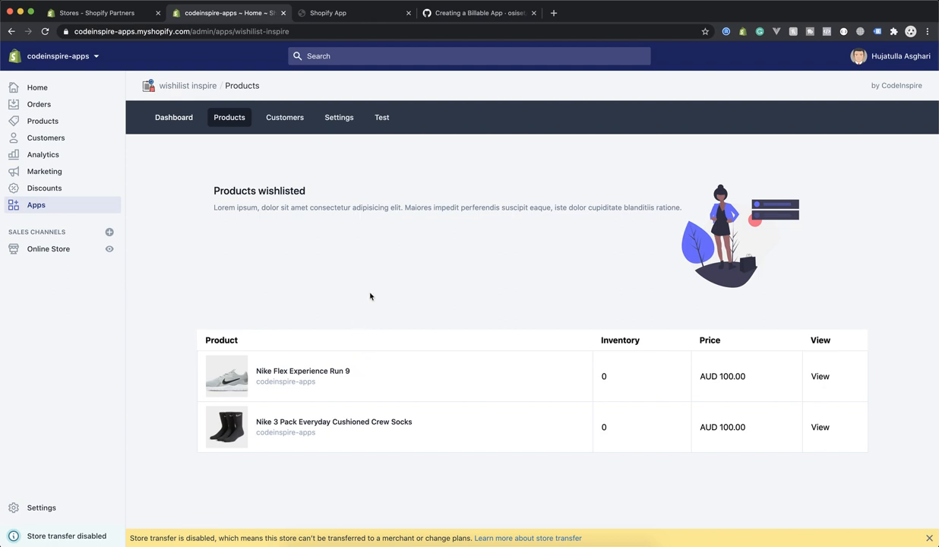
# Step: Find the Creating Webhooks page in the laravel-shopify wiki by filtering pages for 'web'
pyautogui.click(481, 13)
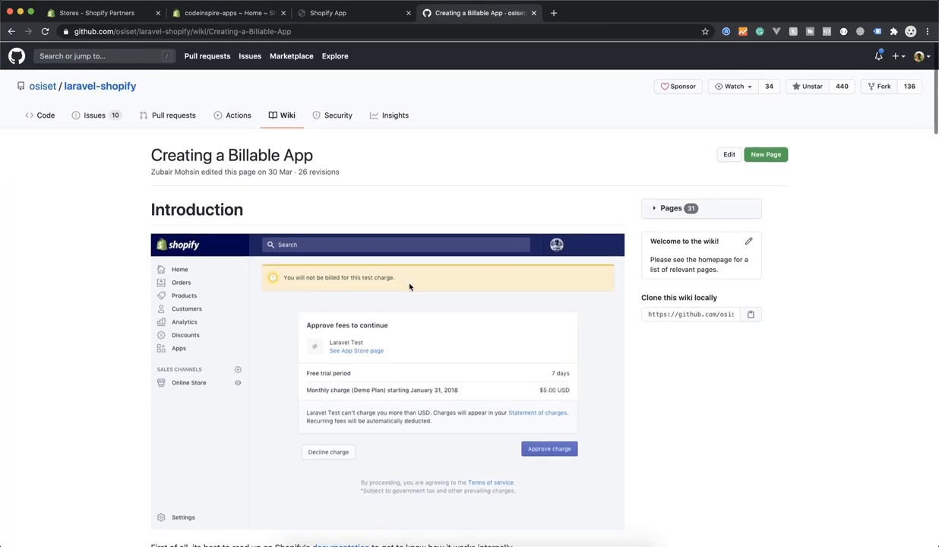
pyautogui.click(671, 207)
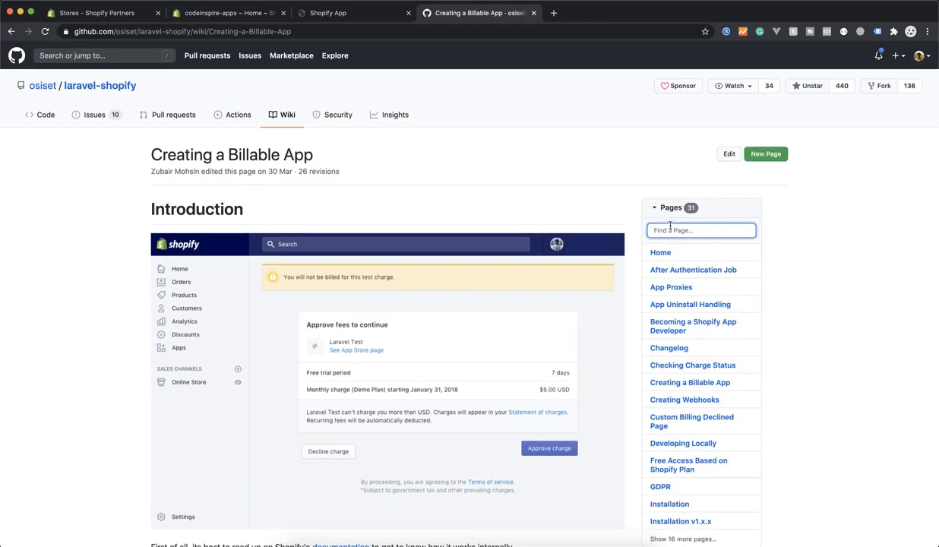
pyautogui.write('web')
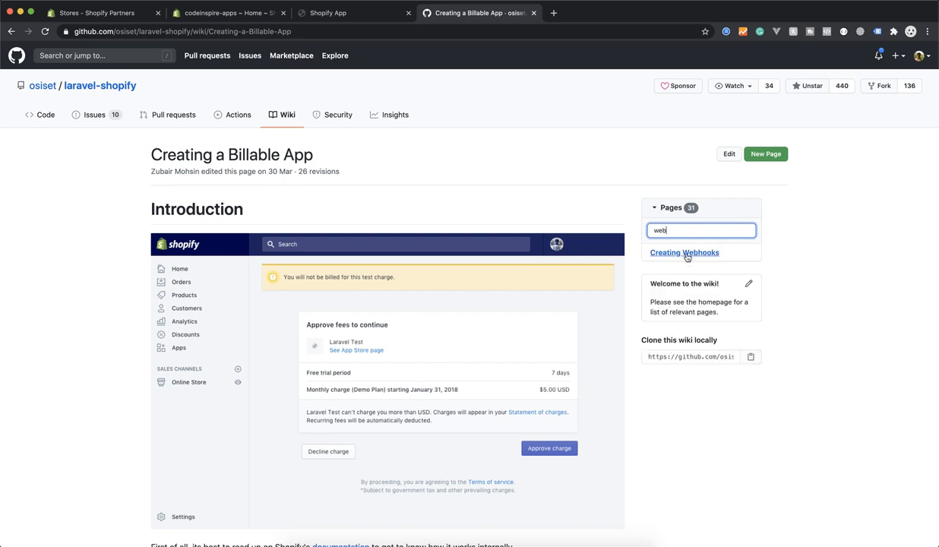
pyautogui.click(684, 252)
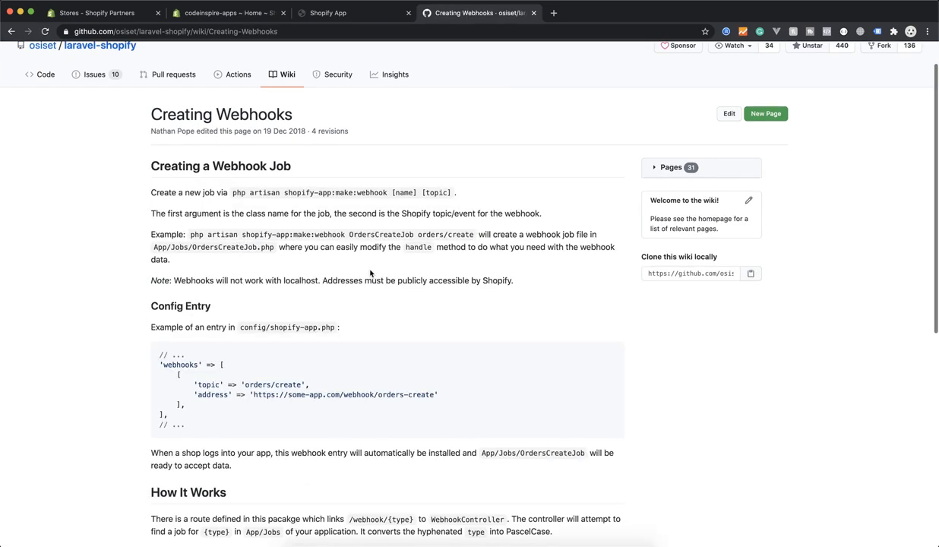
# Step: Read through the Creating Webhooks page on webhook jobs and config entries
pyautogui.scroll(-3)
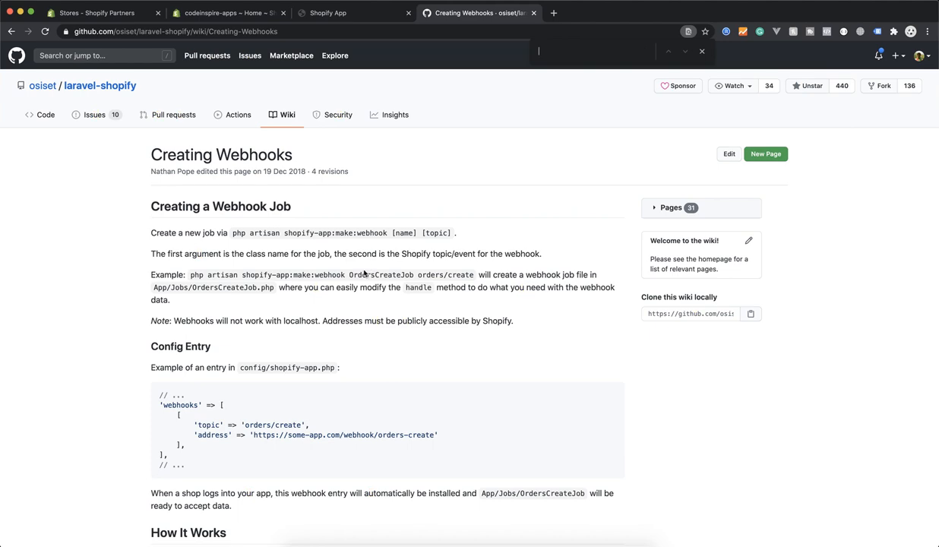
pyautogui.scroll(-3)
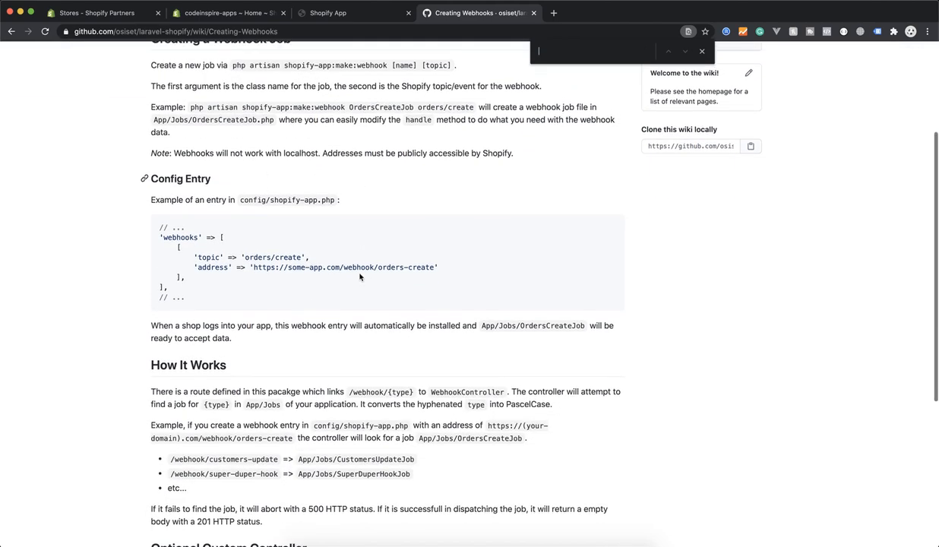
pyautogui.scroll(-3)
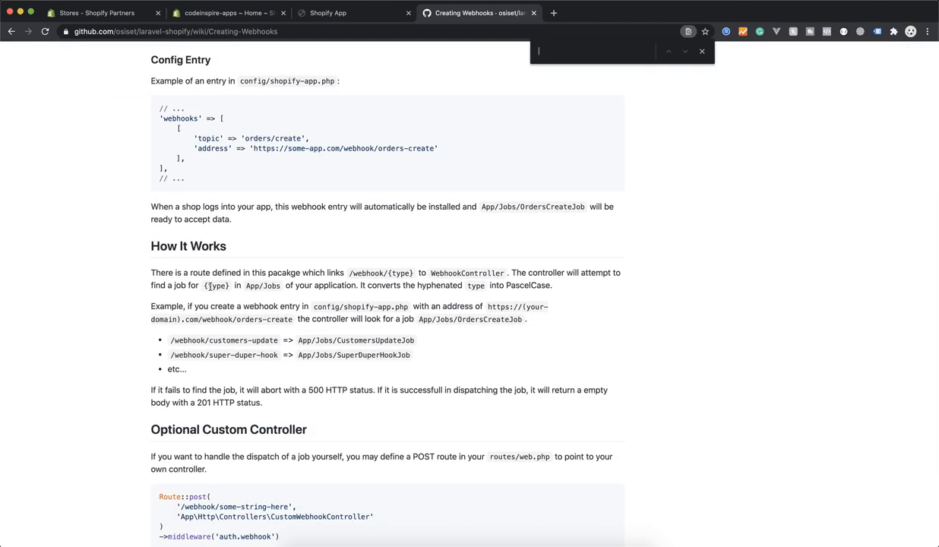
pyautogui.scroll(-3)
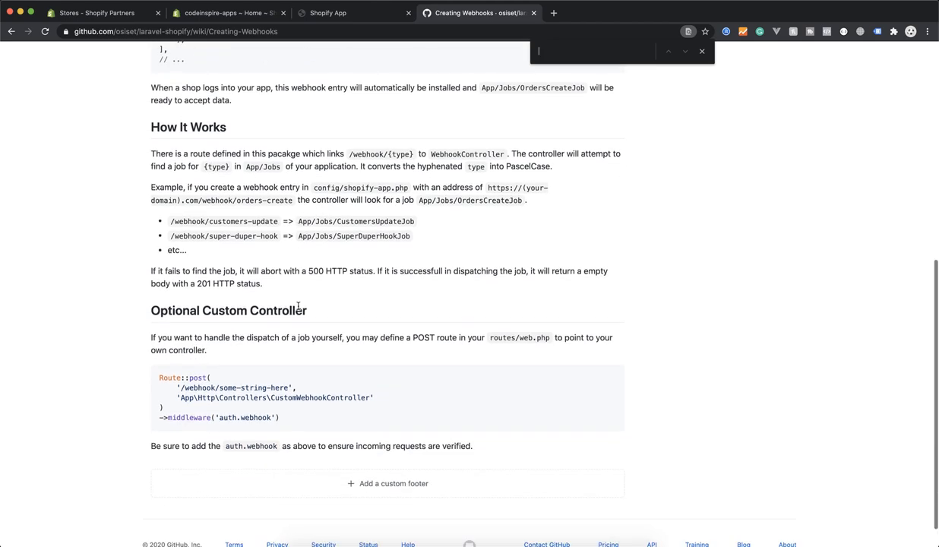
pyautogui.scroll(3)
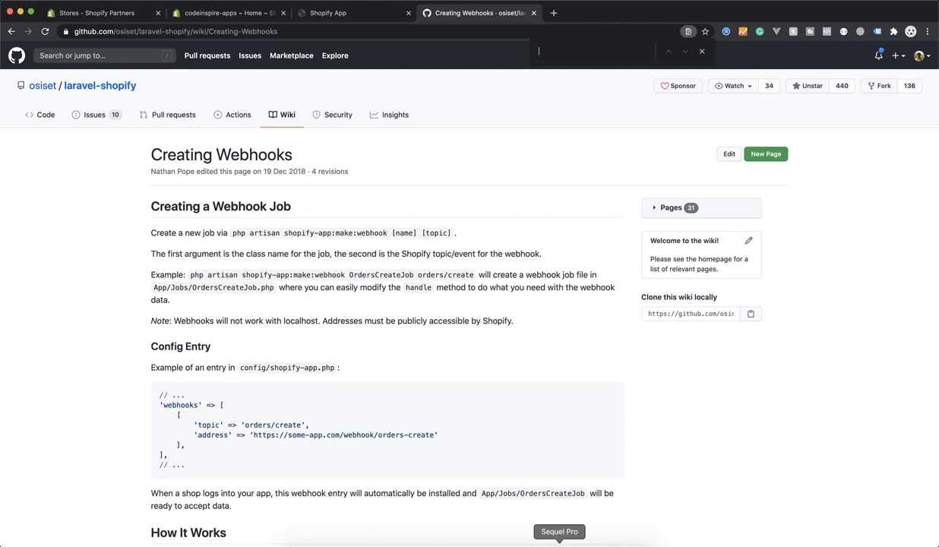
# Step: Show the two rows of the wishlists table in the wishlist-inspire database
pyautogui.click(559, 533)
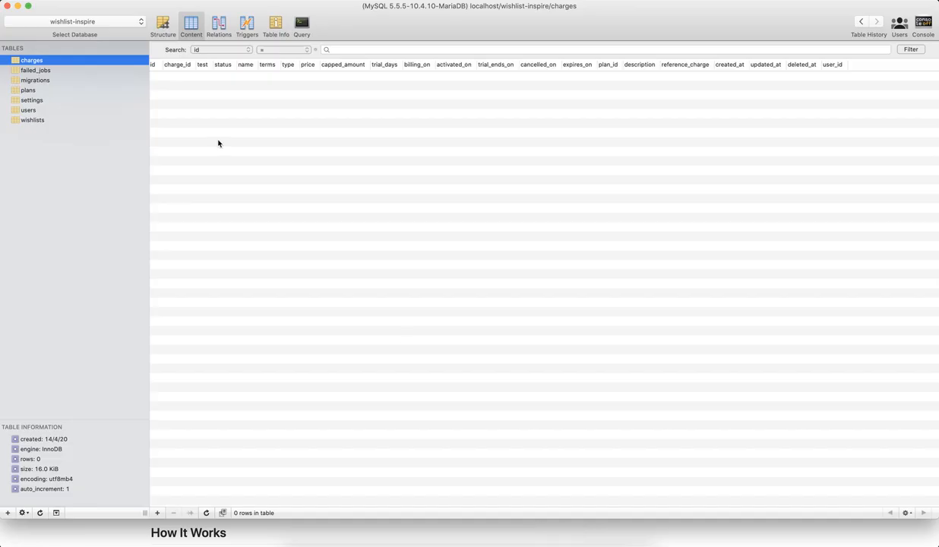
pyautogui.moveTo(32, 118)
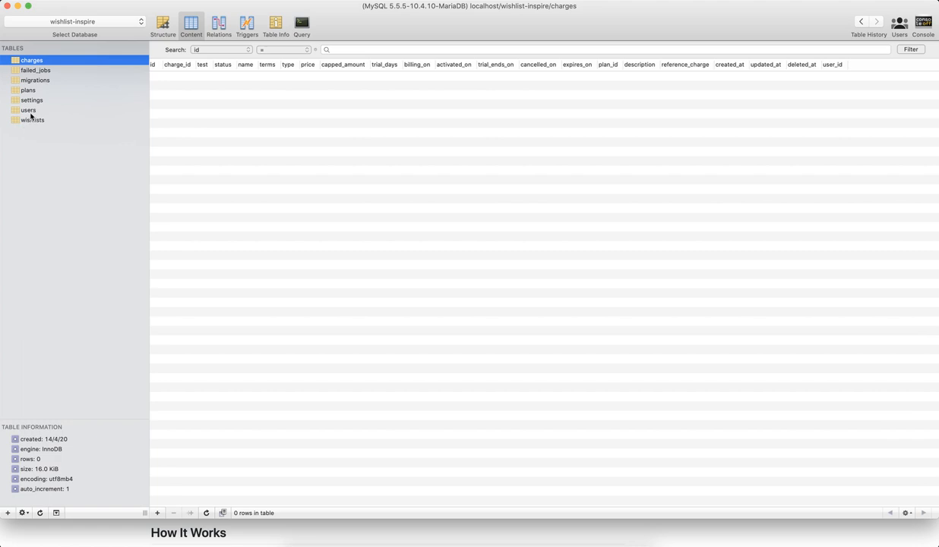
pyautogui.click(32, 120)
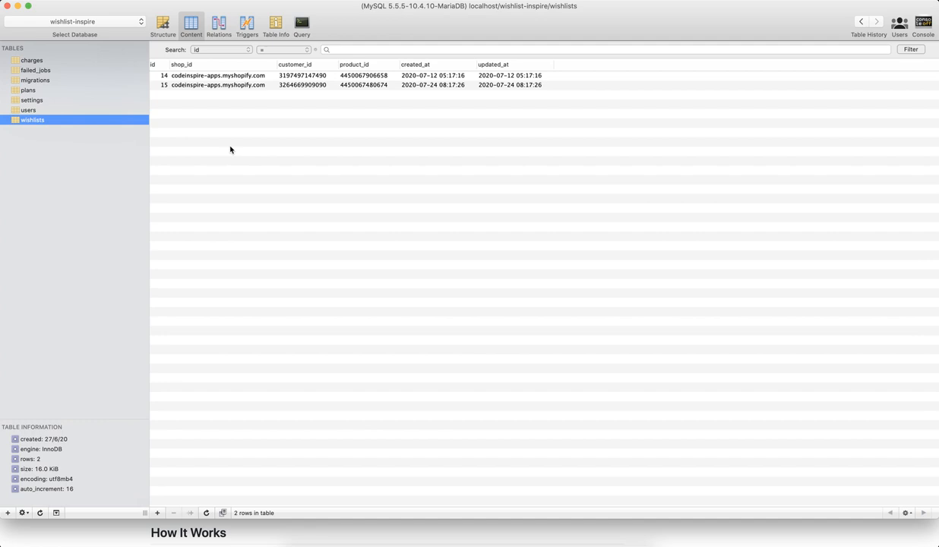
pyautogui.moveTo(209, 155)
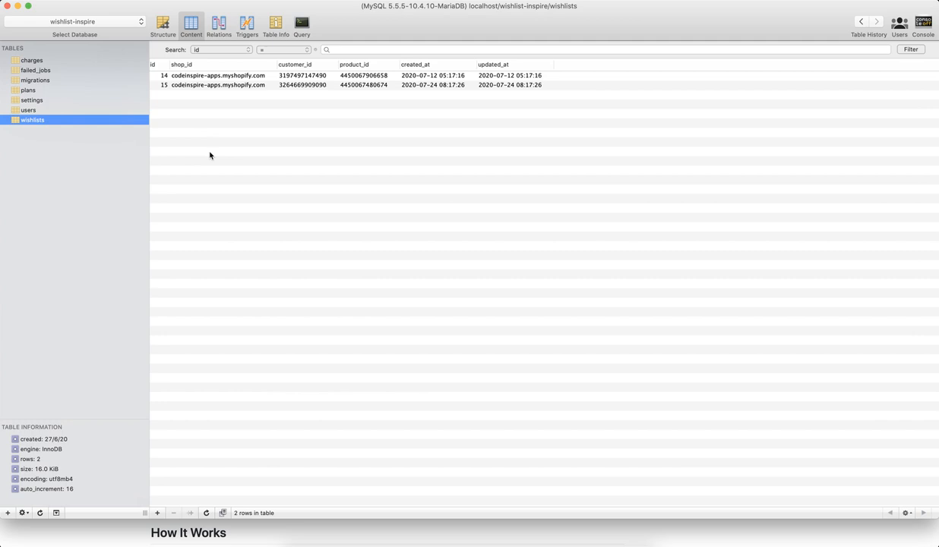
pyautogui.moveTo(429, 286)
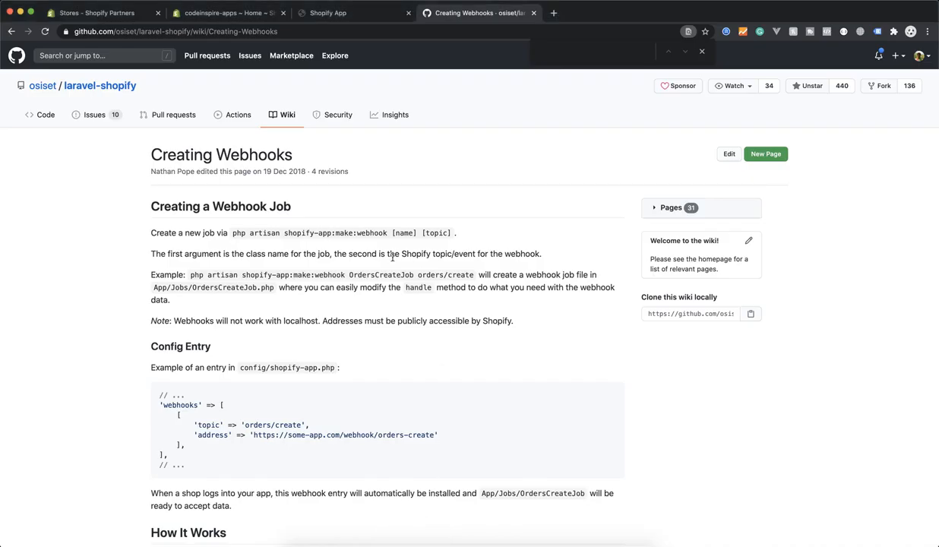
pyautogui.moveTo(493, 137)
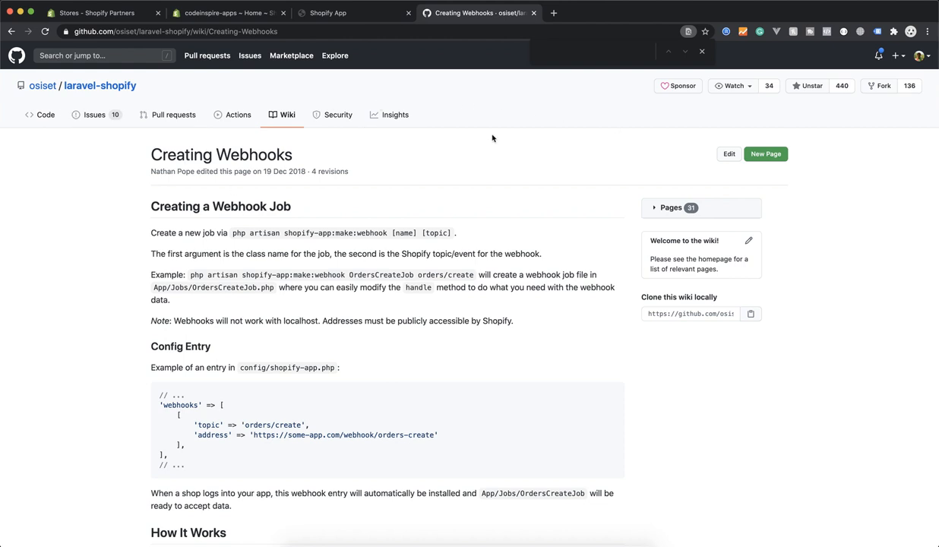
# Step: Bring the browser with the Creating Webhooks wiki page back to the front
pyautogui.click(228, 12)
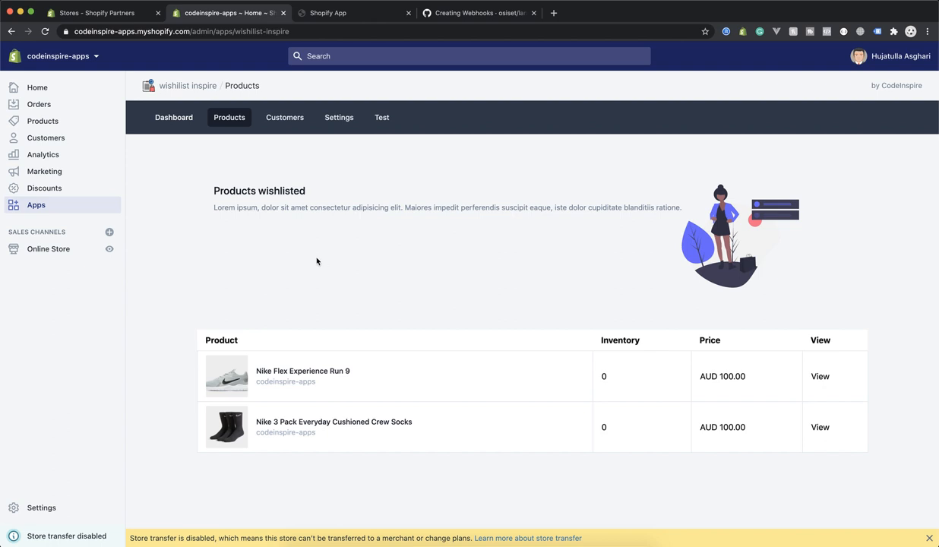
pyautogui.moveTo(345, 262)
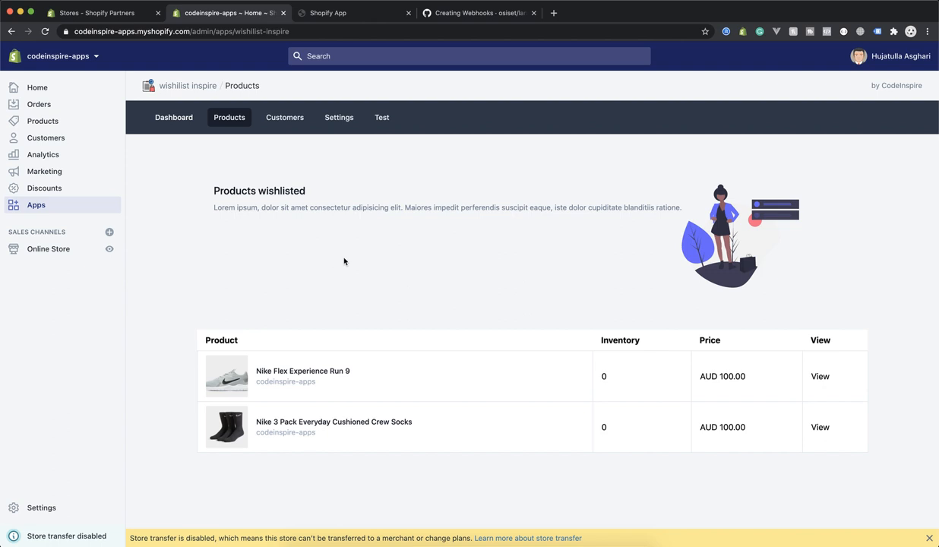
pyautogui.moveTo(298, 234)
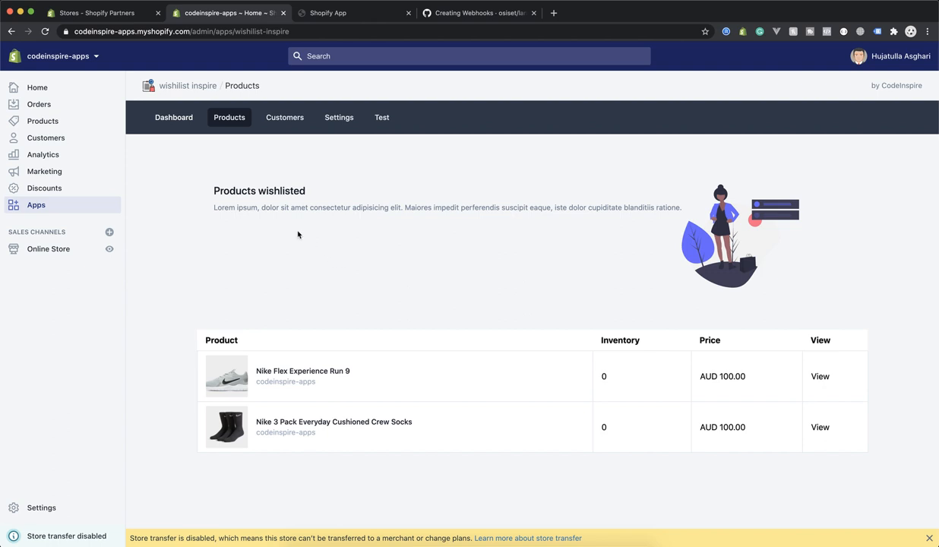
pyautogui.moveTo(135, 234)
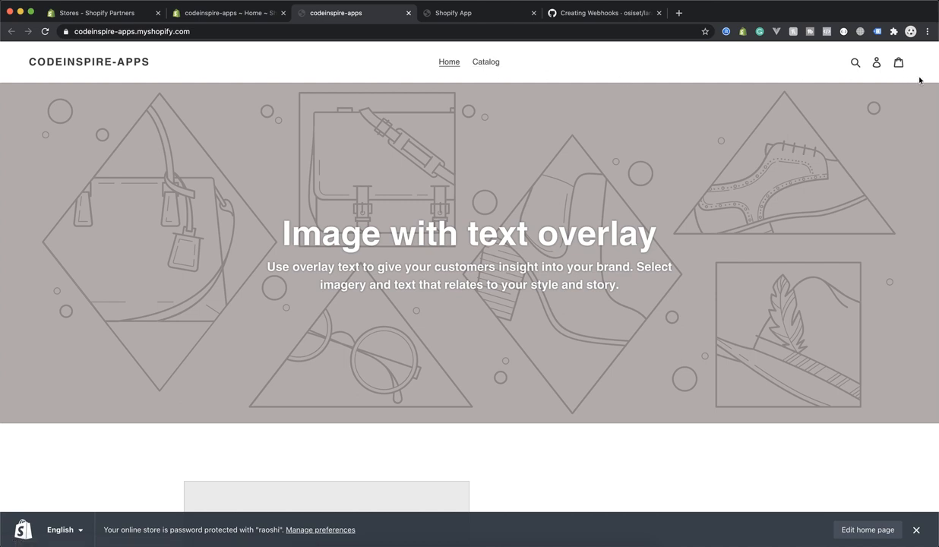
pyautogui.moveTo(875, 62)
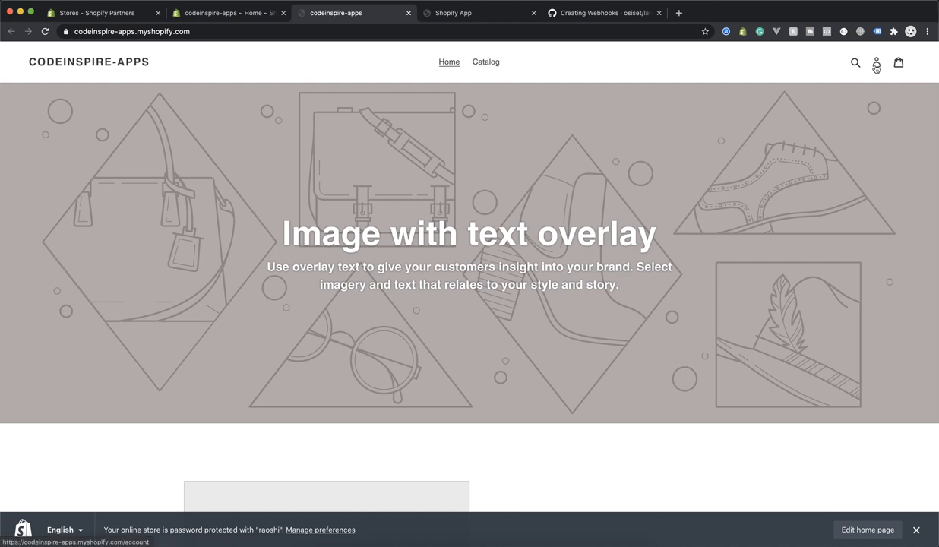
pyautogui.moveTo(922, 64)
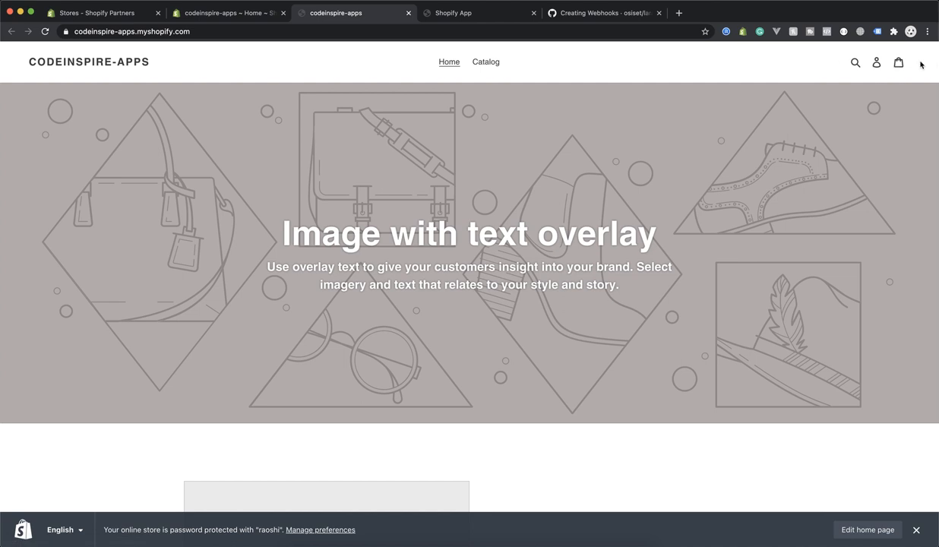
pyautogui.moveTo(562, 305)
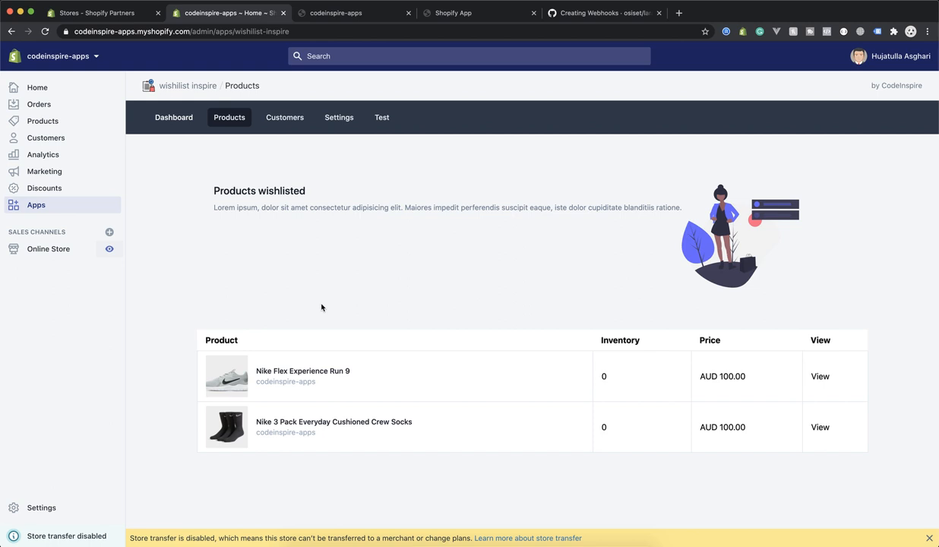
pyautogui.moveTo(547, 242)
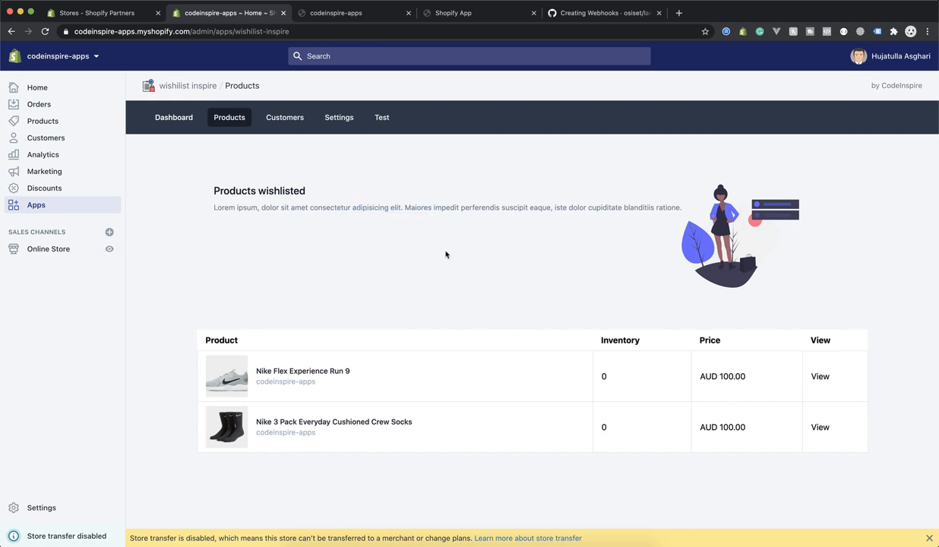
pyautogui.moveTo(413, 258)
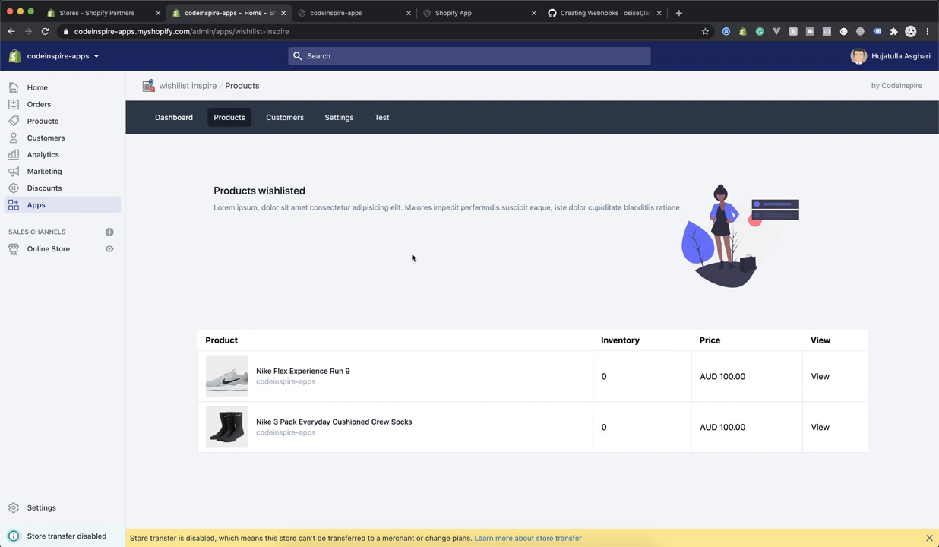
pyautogui.moveTo(359, 255)
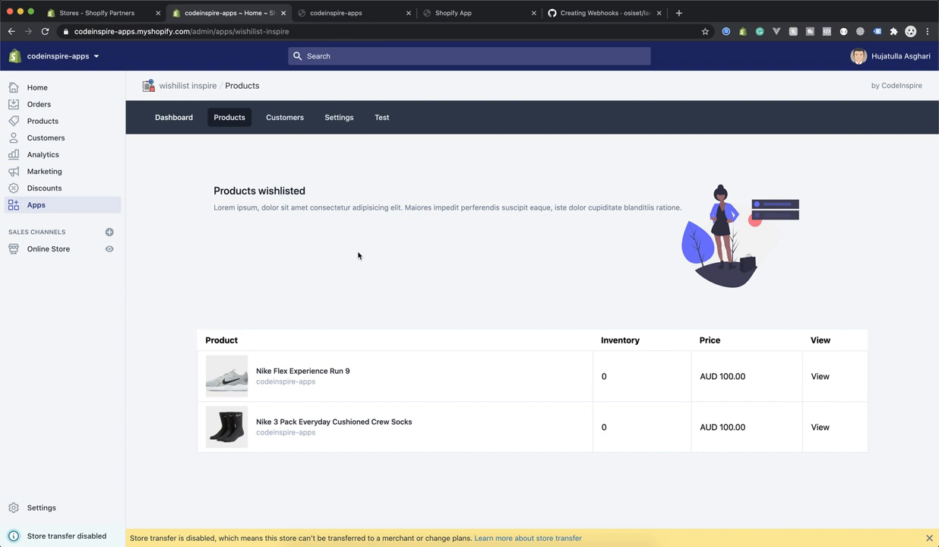
# Step: Preview the live storefront from Online Store, then return to the wishlist inspire dashboard
pyautogui.click(49, 249)
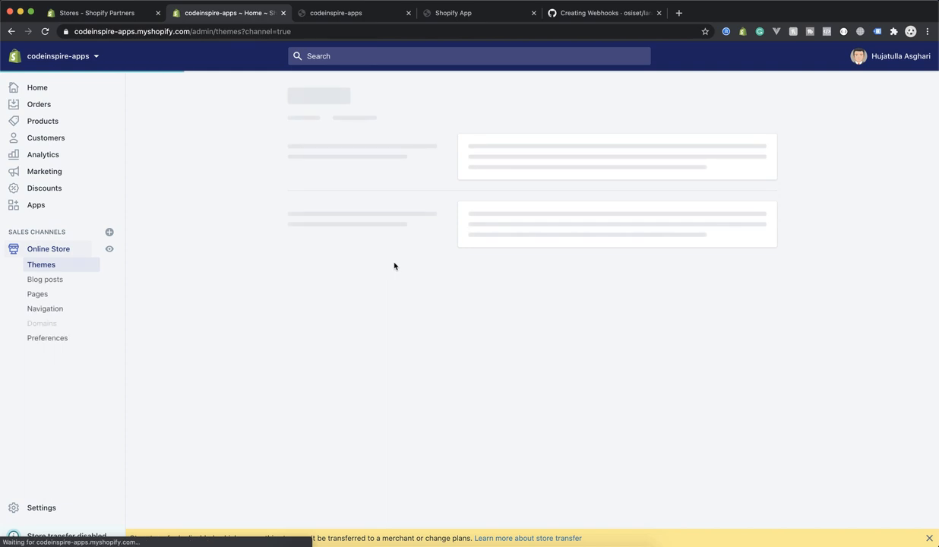
pyautogui.moveTo(291, 261)
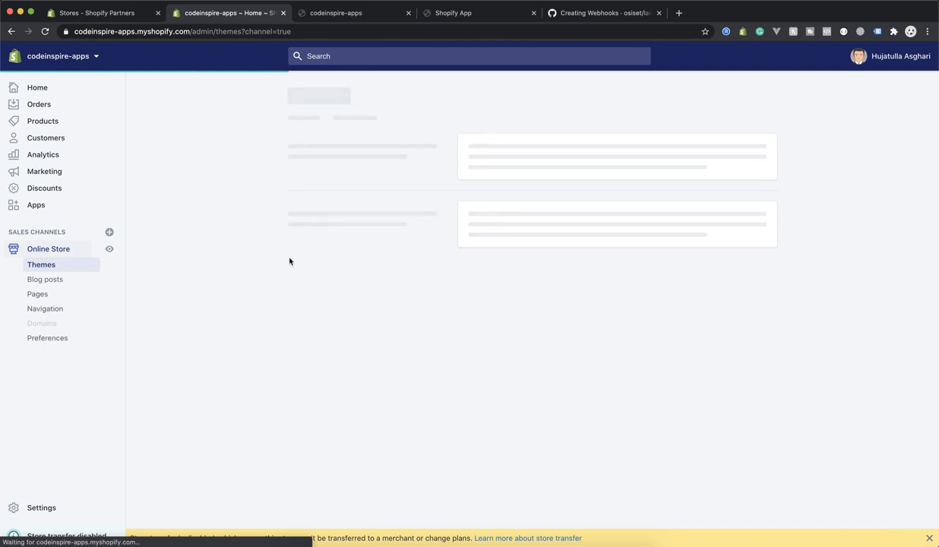
pyautogui.click(353, 12)
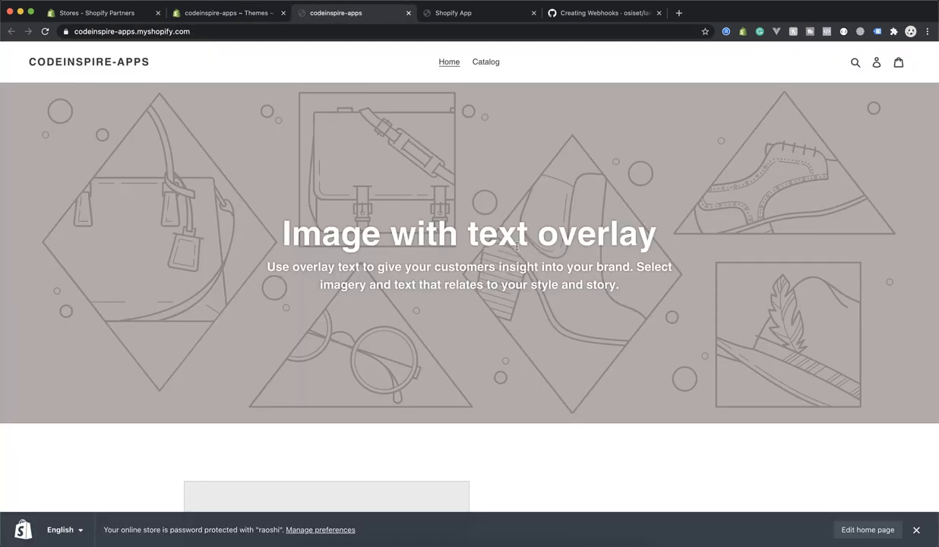
pyautogui.moveTo(402, 205)
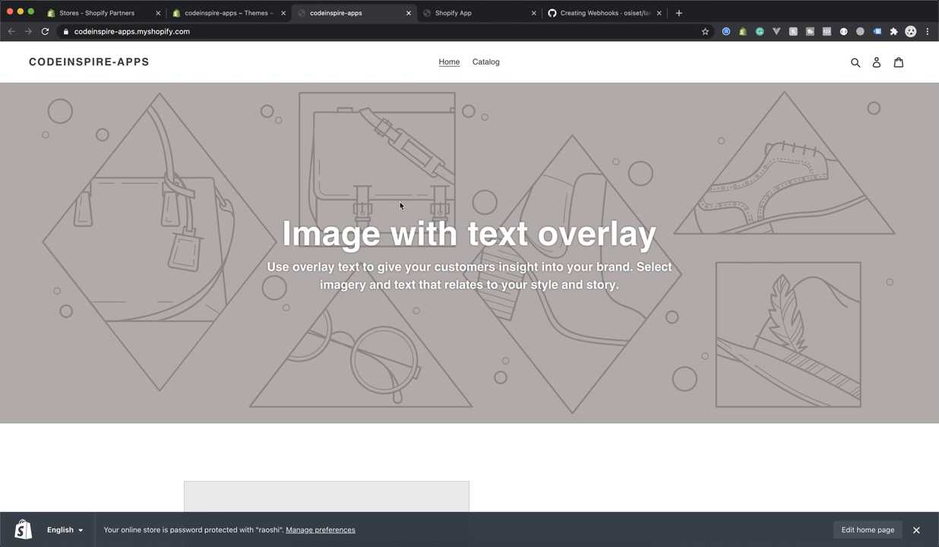
pyautogui.moveTo(497, 52)
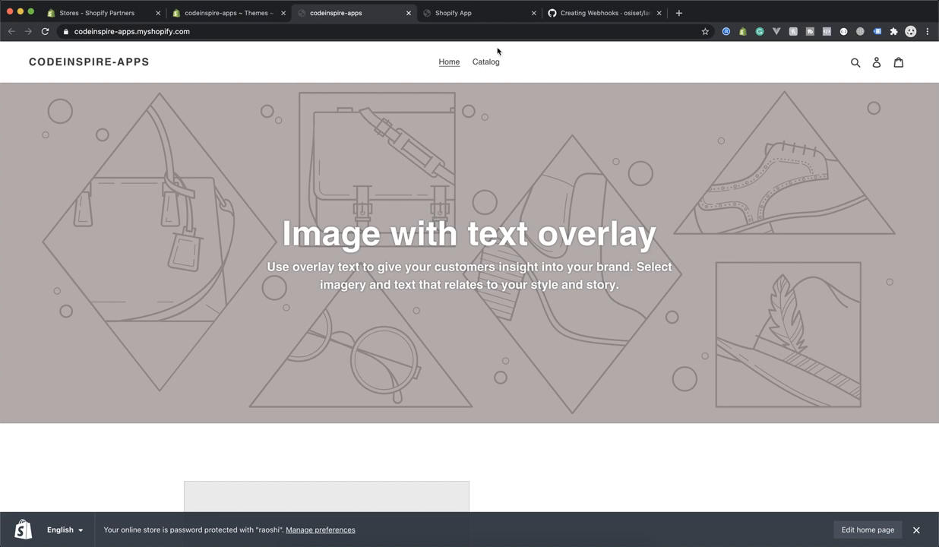
pyautogui.click(228, 13)
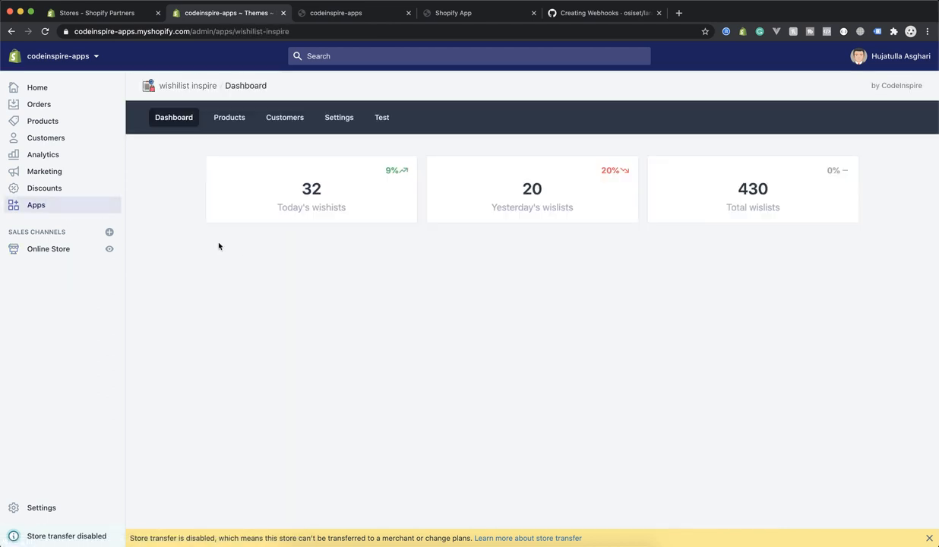
# Step: Search Google for 'vuepress' in a new tab and open the official VuePress site
pyautogui.click(684, 12)
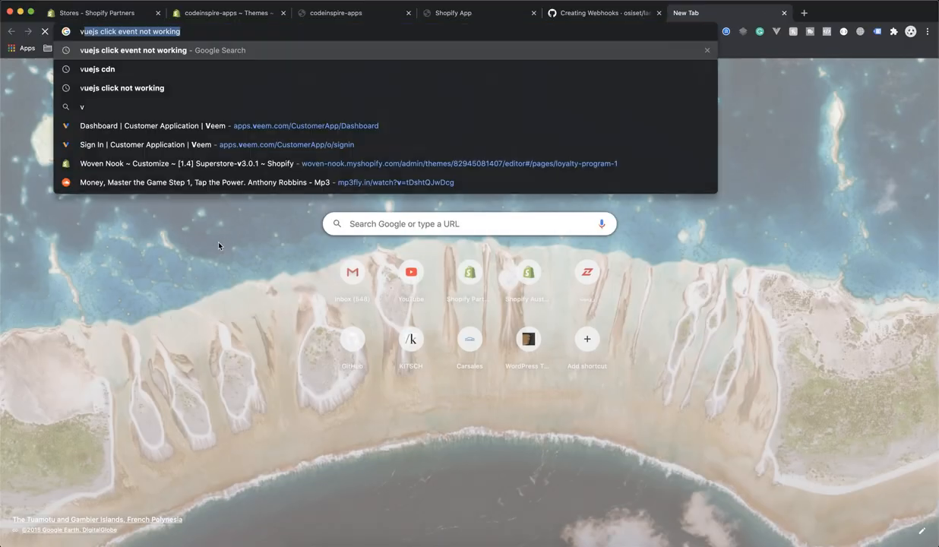
pyautogui.write('vuepress&oq=vuepress&aqs=chrome..69i57j0l7.4003j0j7&sourceid=chrome&ie=UTF-8')
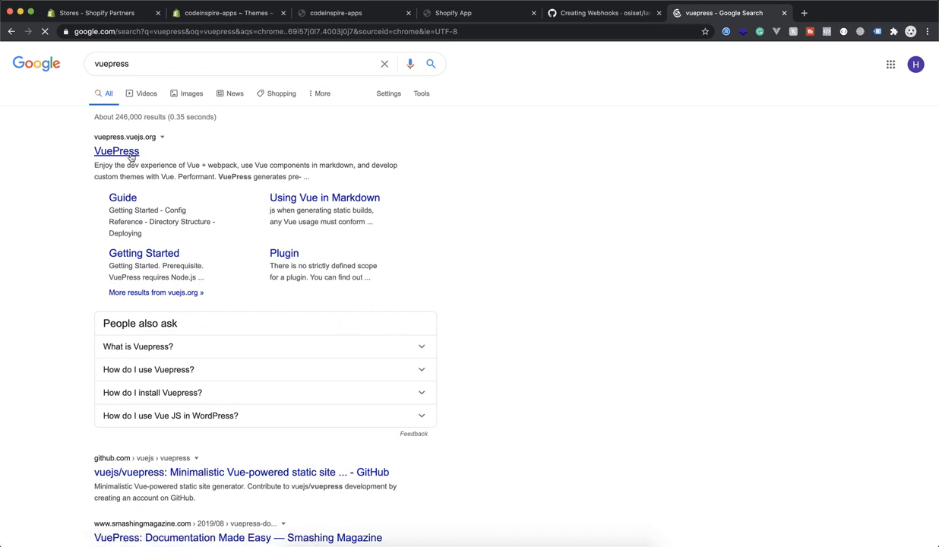
pyautogui.click(116, 151)
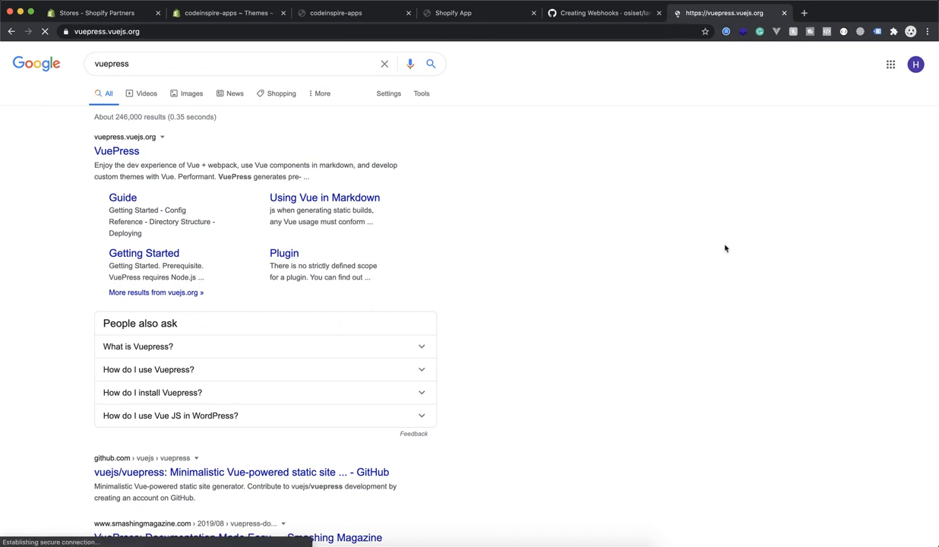
pyautogui.click(116, 150)
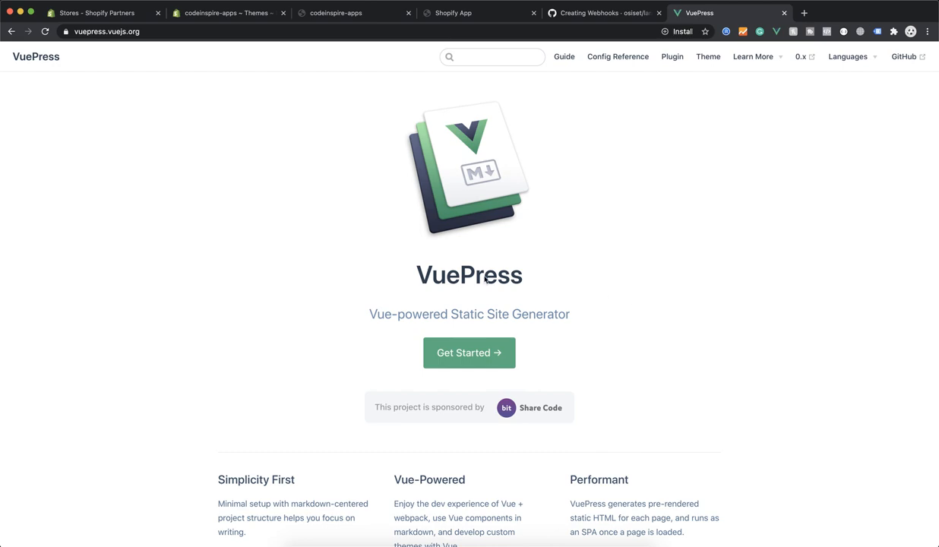
pyautogui.scroll(-3)
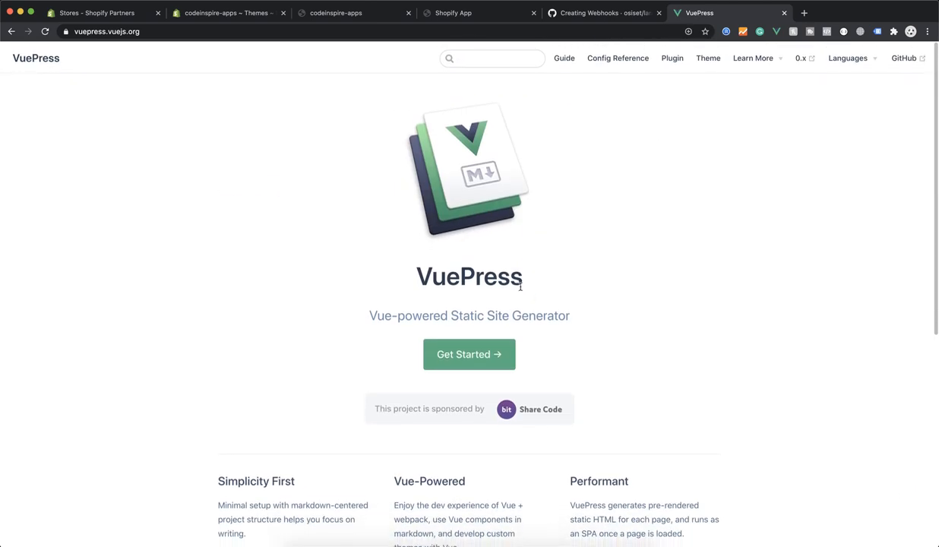
pyautogui.scroll(-3)
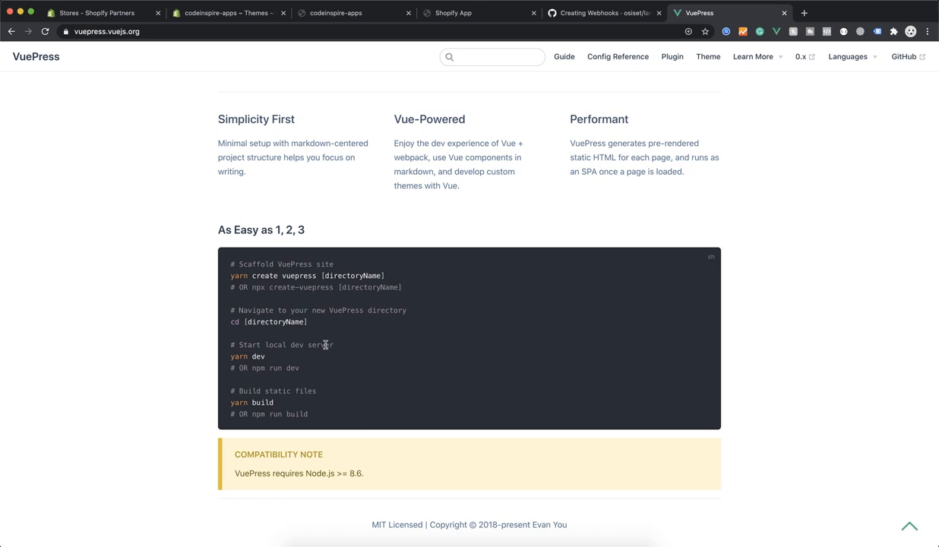
pyautogui.scroll(3)
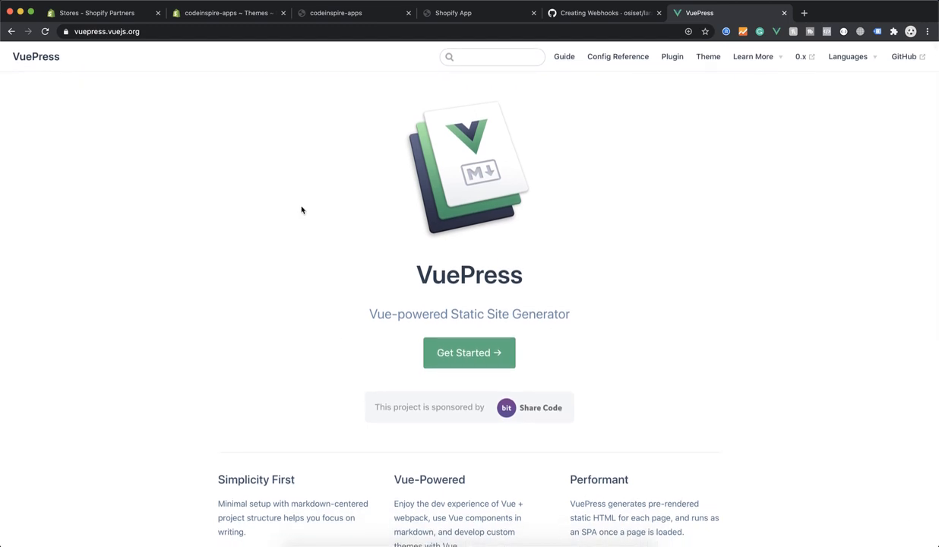
pyautogui.moveTo(602, 195)
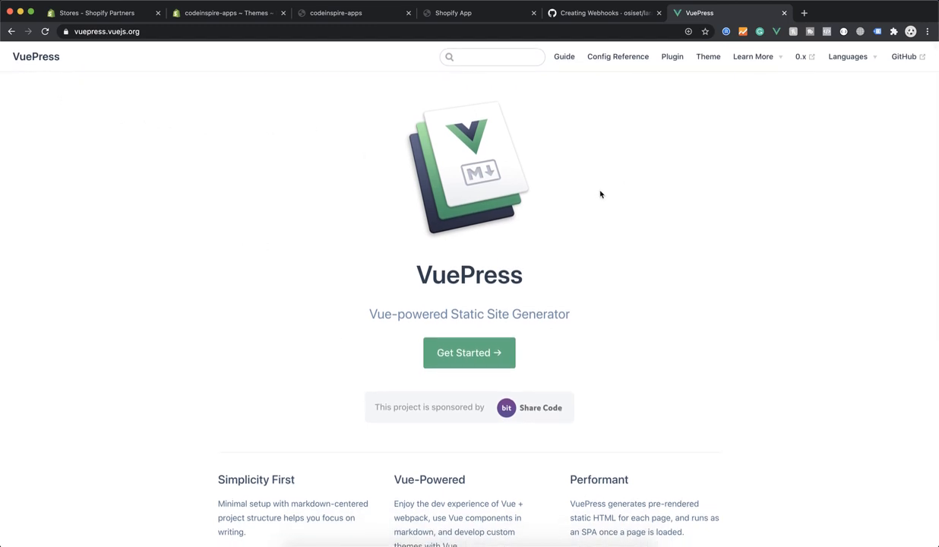
pyautogui.moveTo(310, 52)
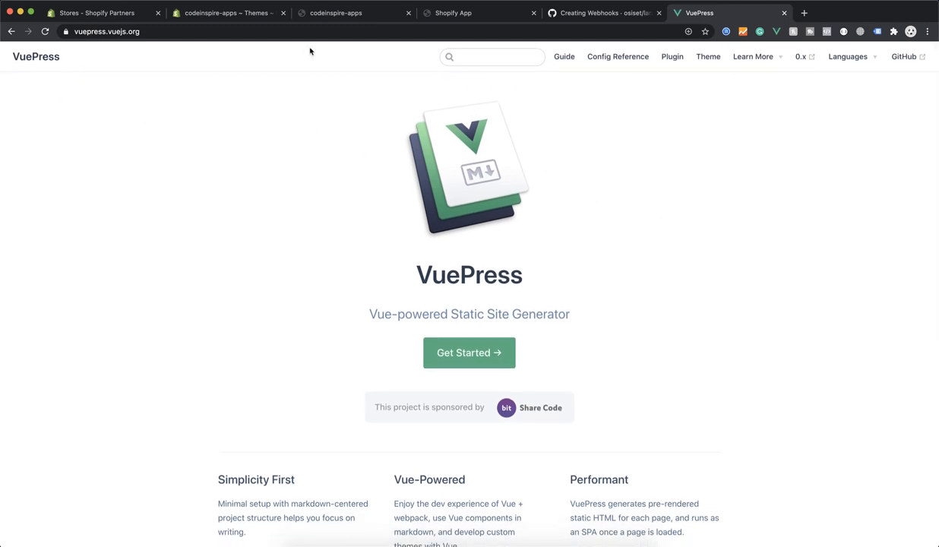
# Step: Show the wishlist inspire dashboard with 32 today's, 20 yesterday's and 430 total wishlists
pyautogui.click(228, 12)
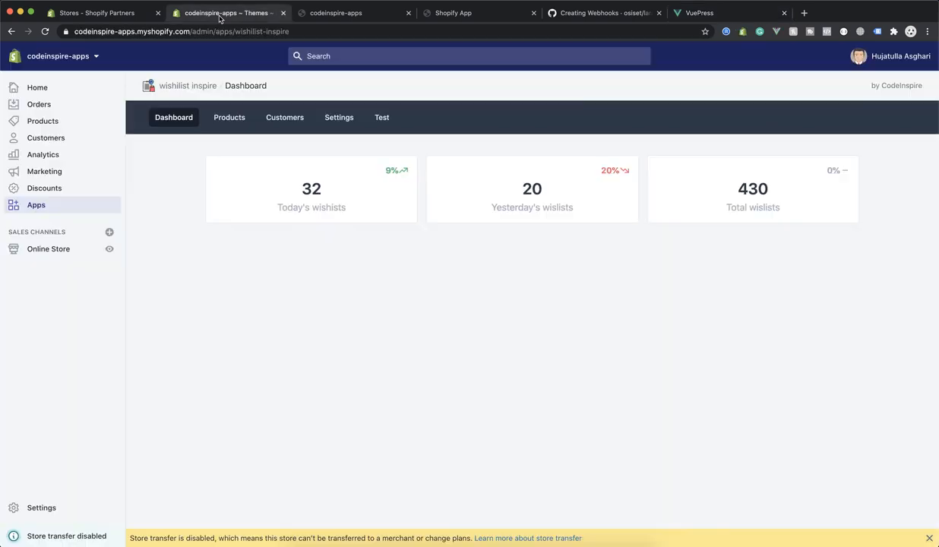
pyautogui.moveTo(389, 276)
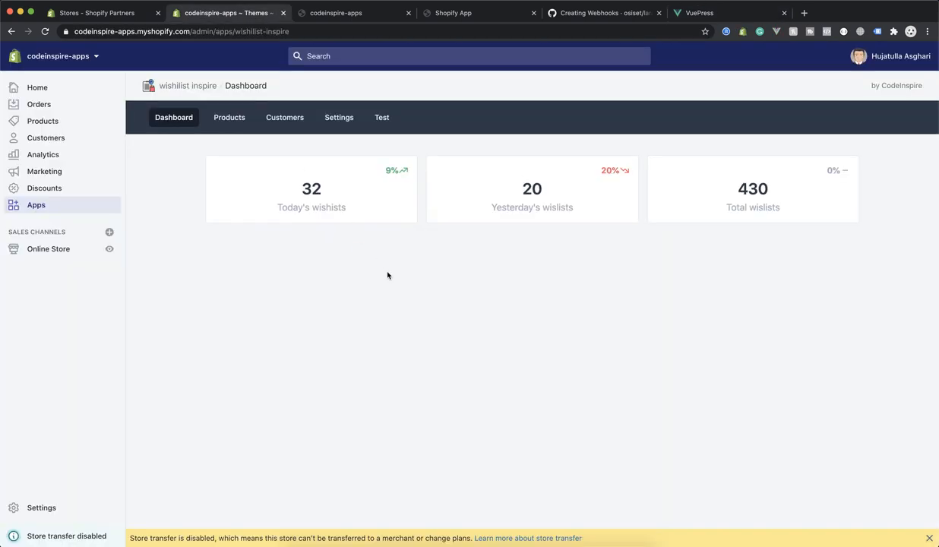
pyautogui.moveTo(422, 249)
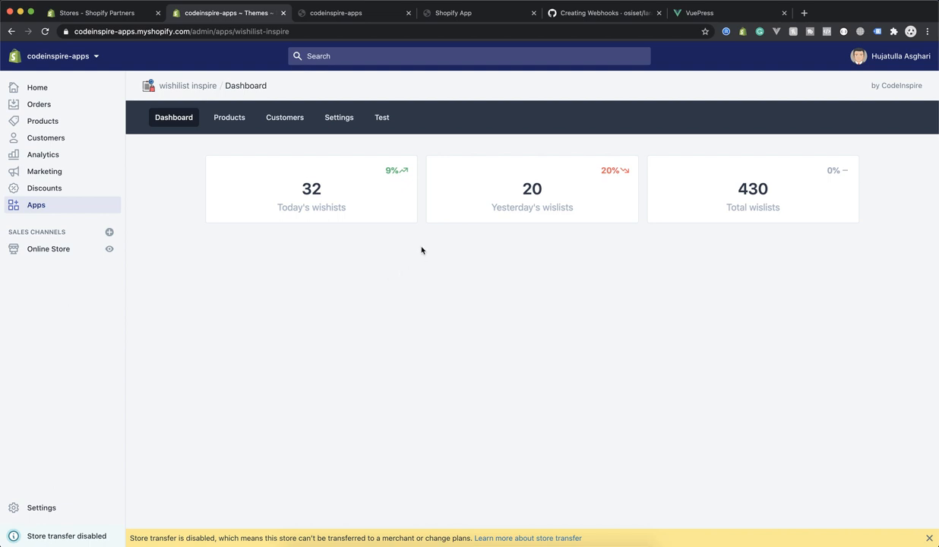